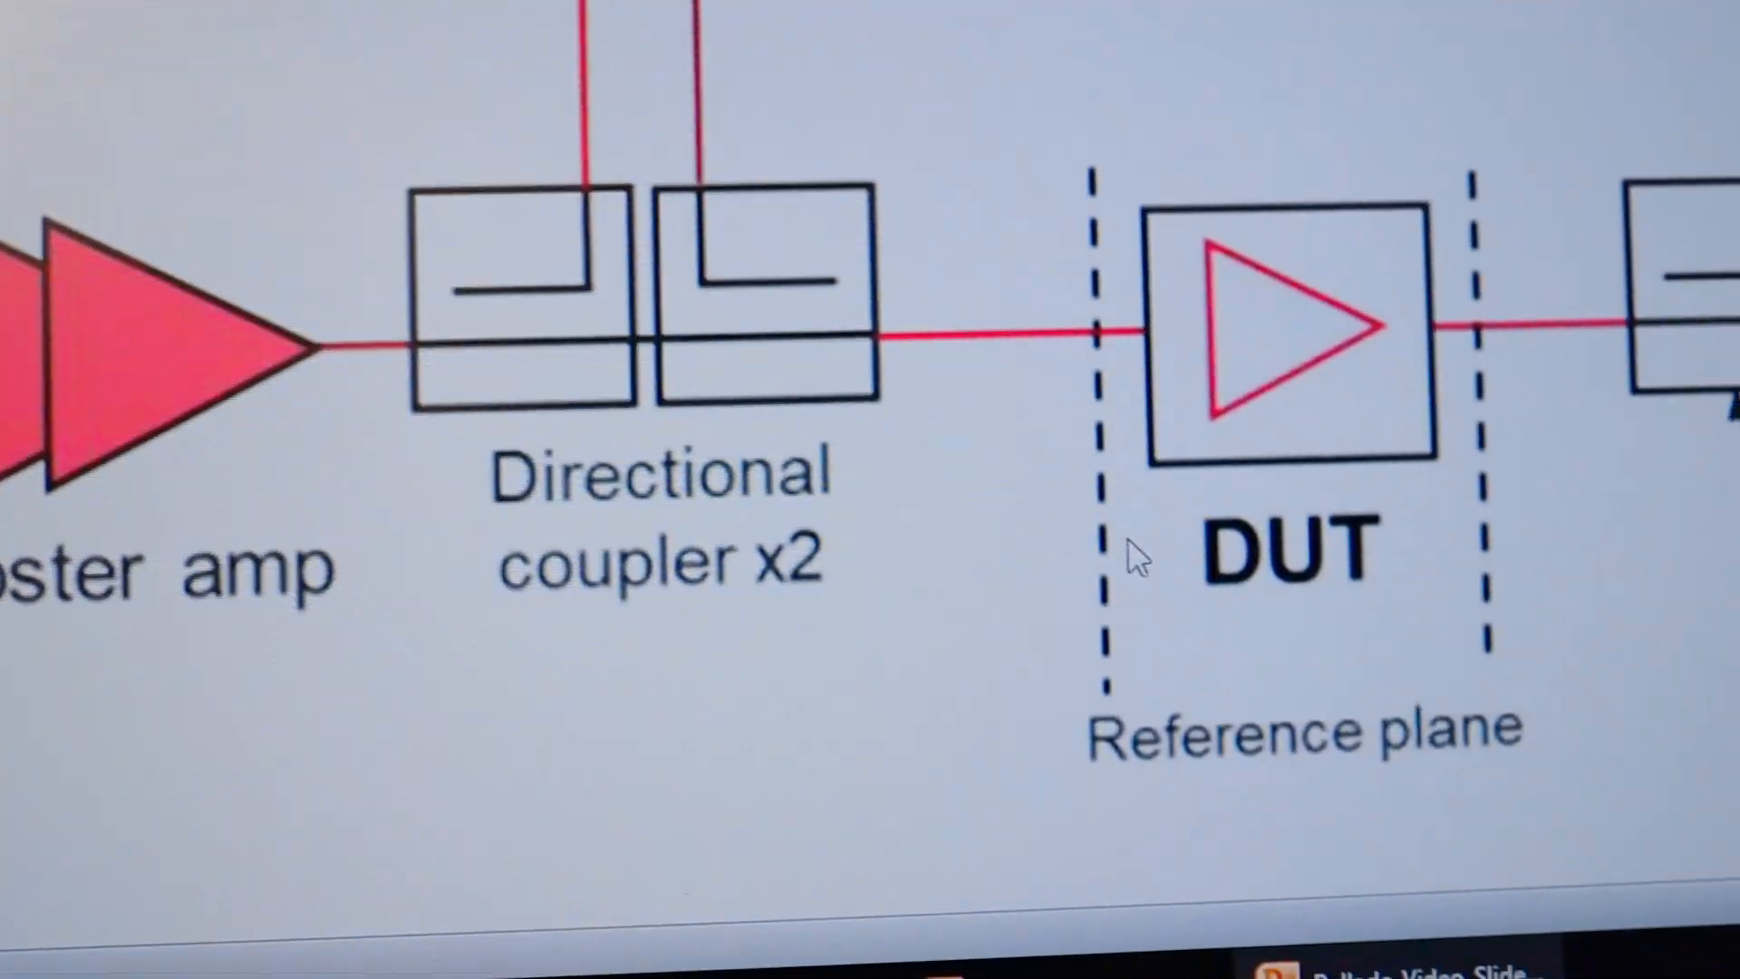
- Open the Sweep menu to show the sweep type, start and stop settings
{"action": "scroll", "scroll_direction": "right", "scroll_amount": 3}
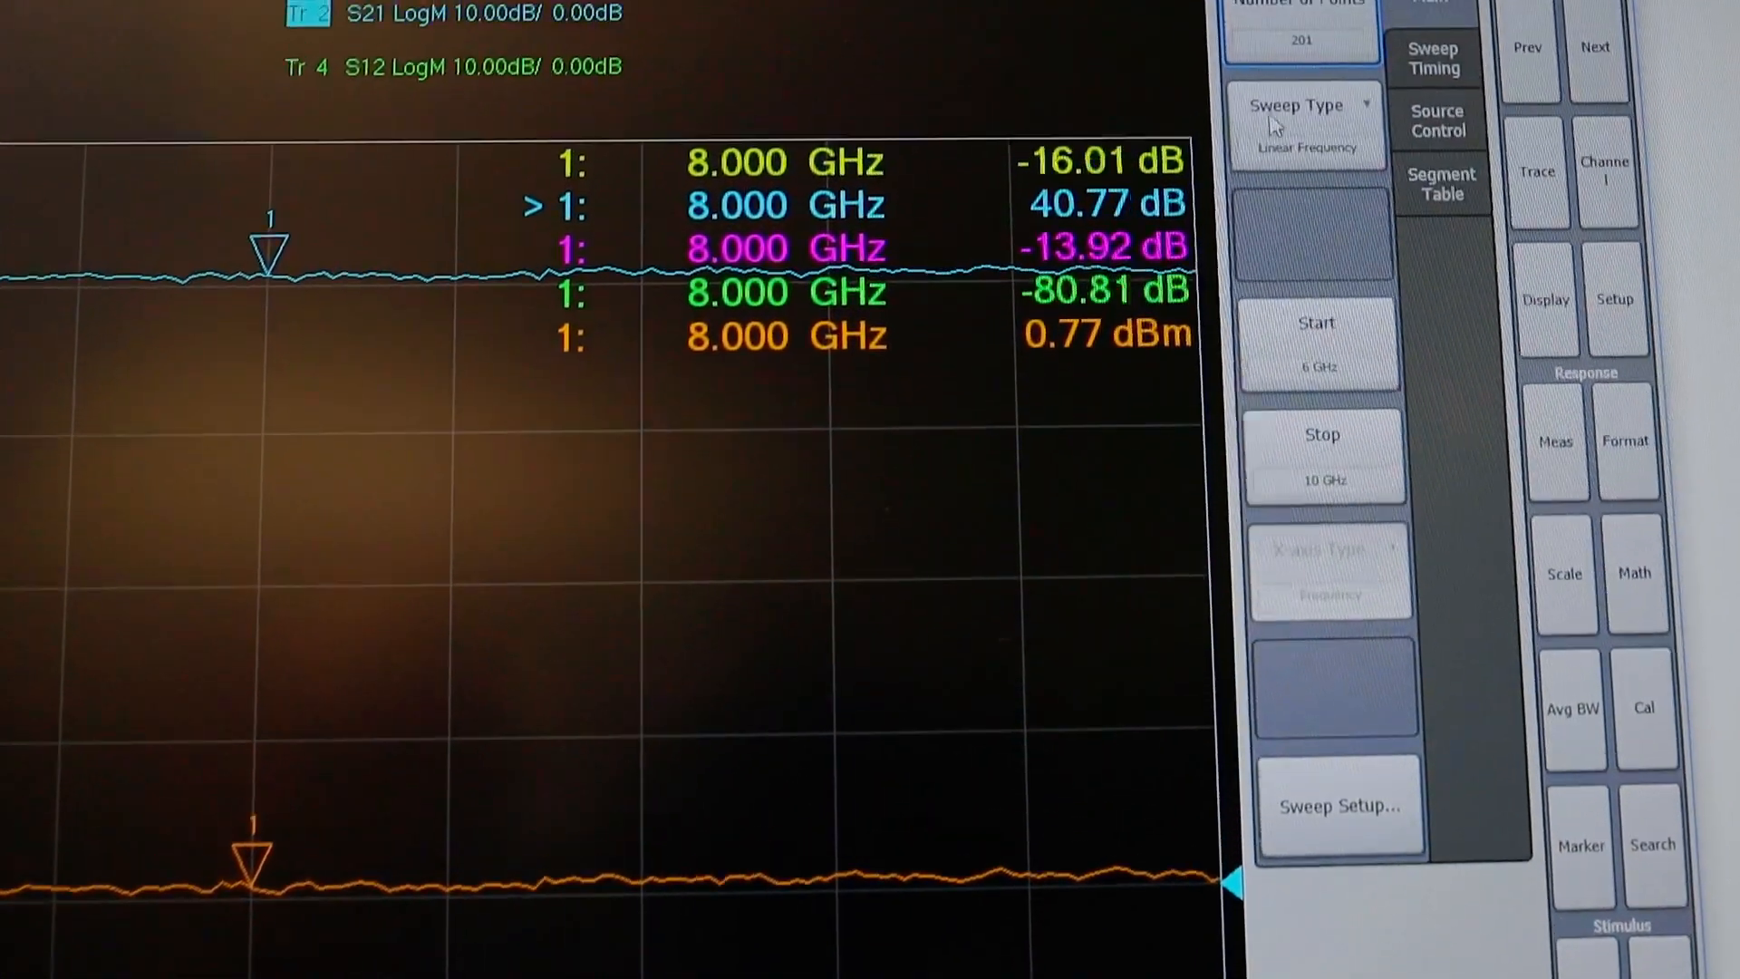
- Change the sweep type from Linear Frequency to Power Sweep
{"action": "left_click", "coordinate": [1307, 105]}
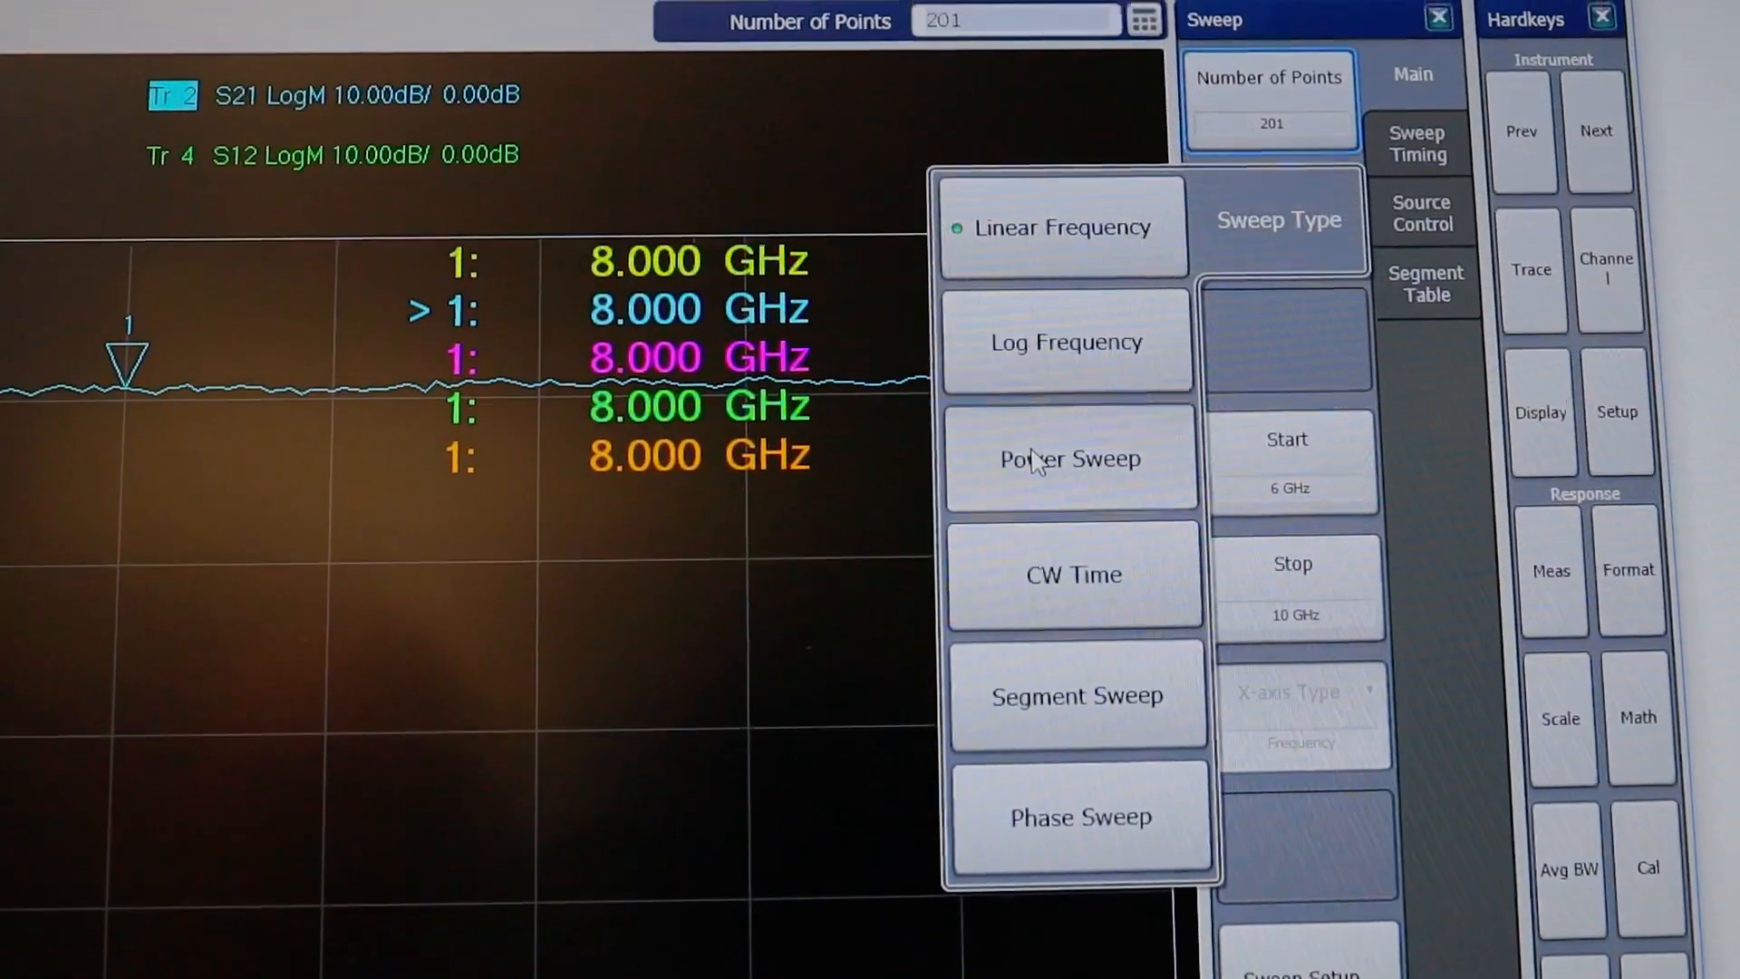
{"action": "left_click", "coordinate": [1069, 458]}
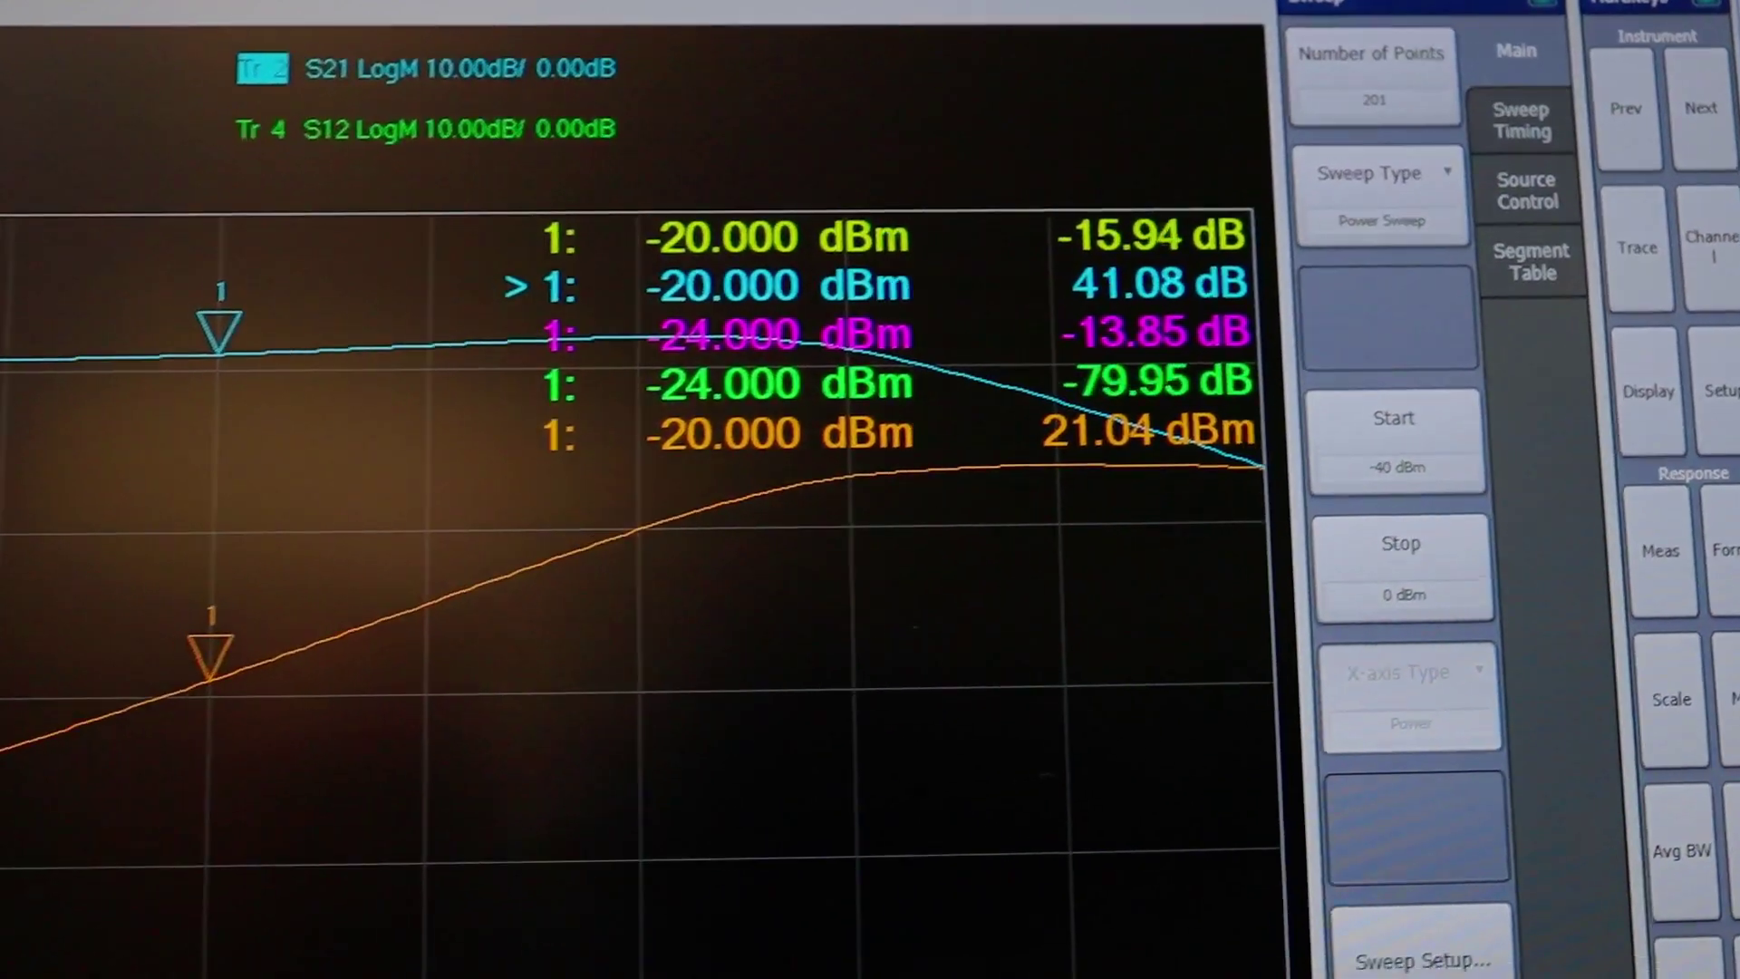